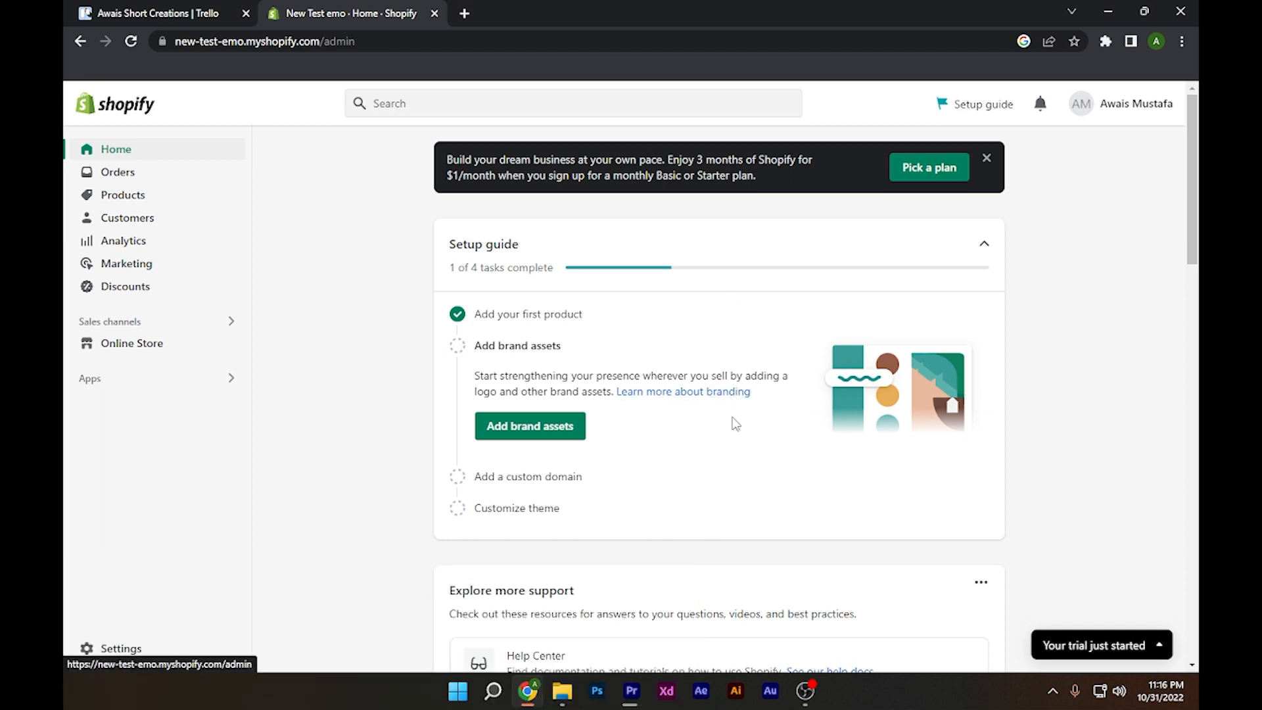
pyautogui.moveTo(709, 391)
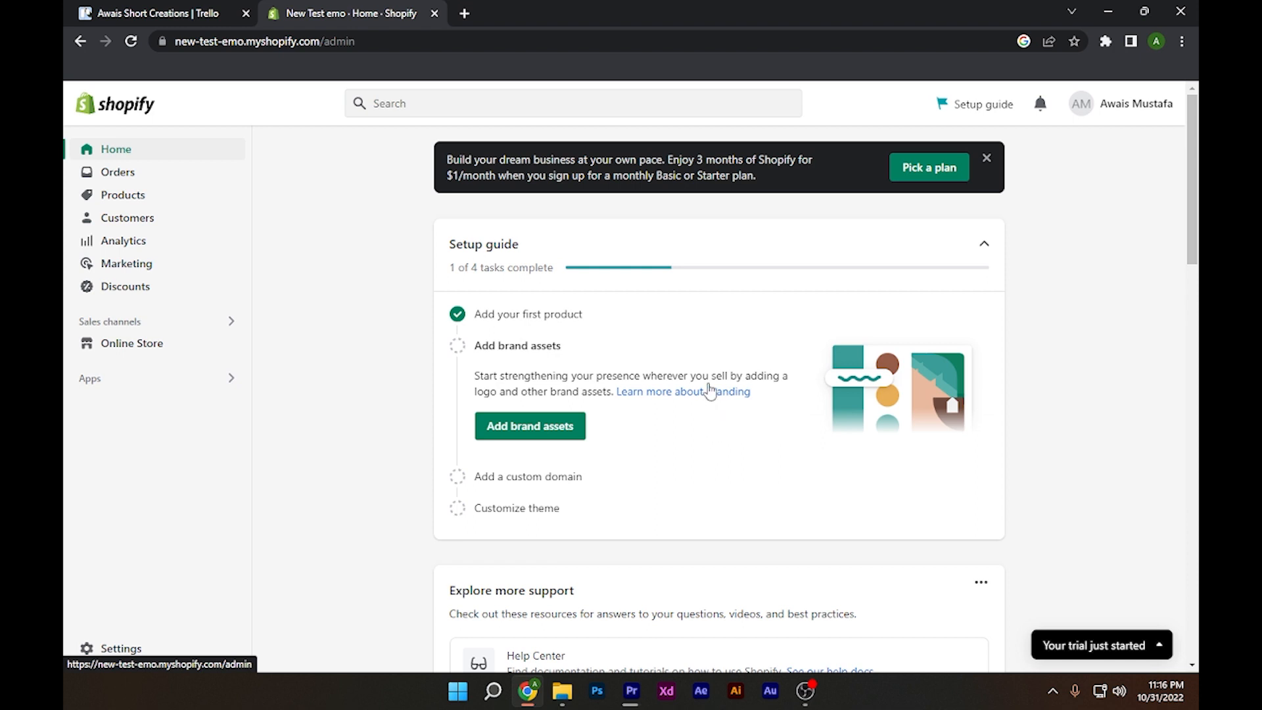
pyautogui.moveTo(712, 339)
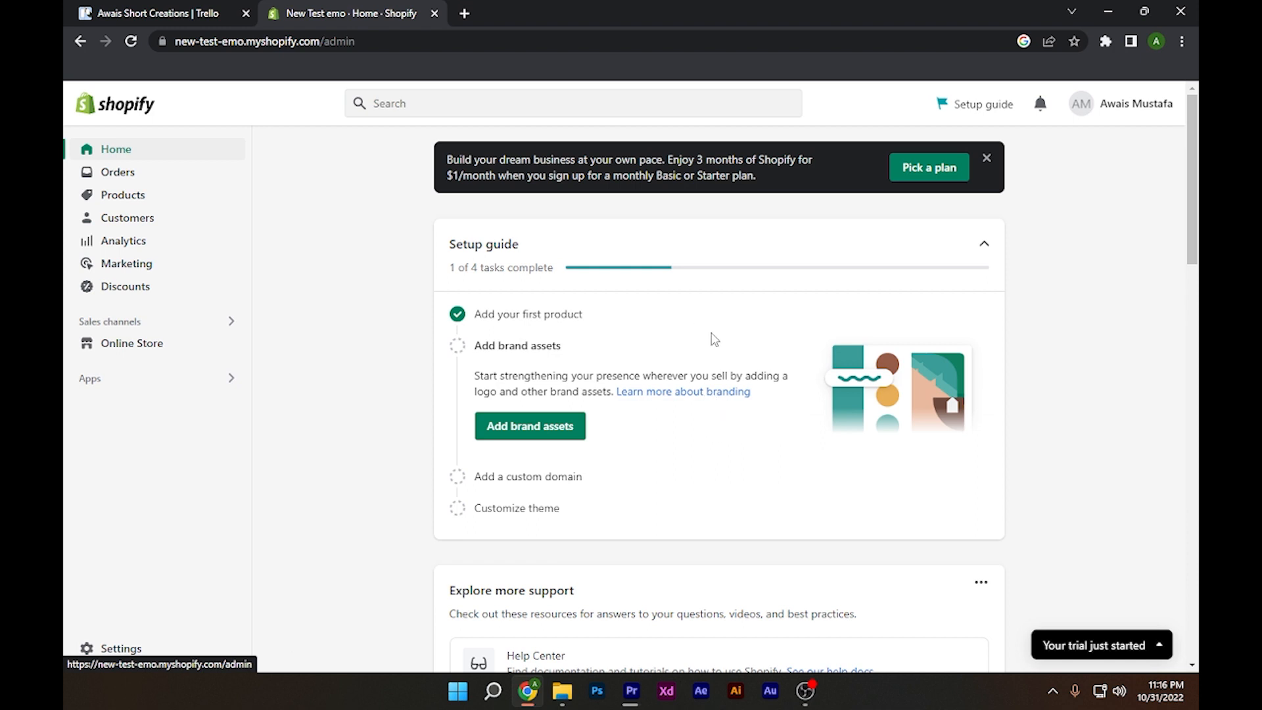
pyautogui.moveTo(681, 355)
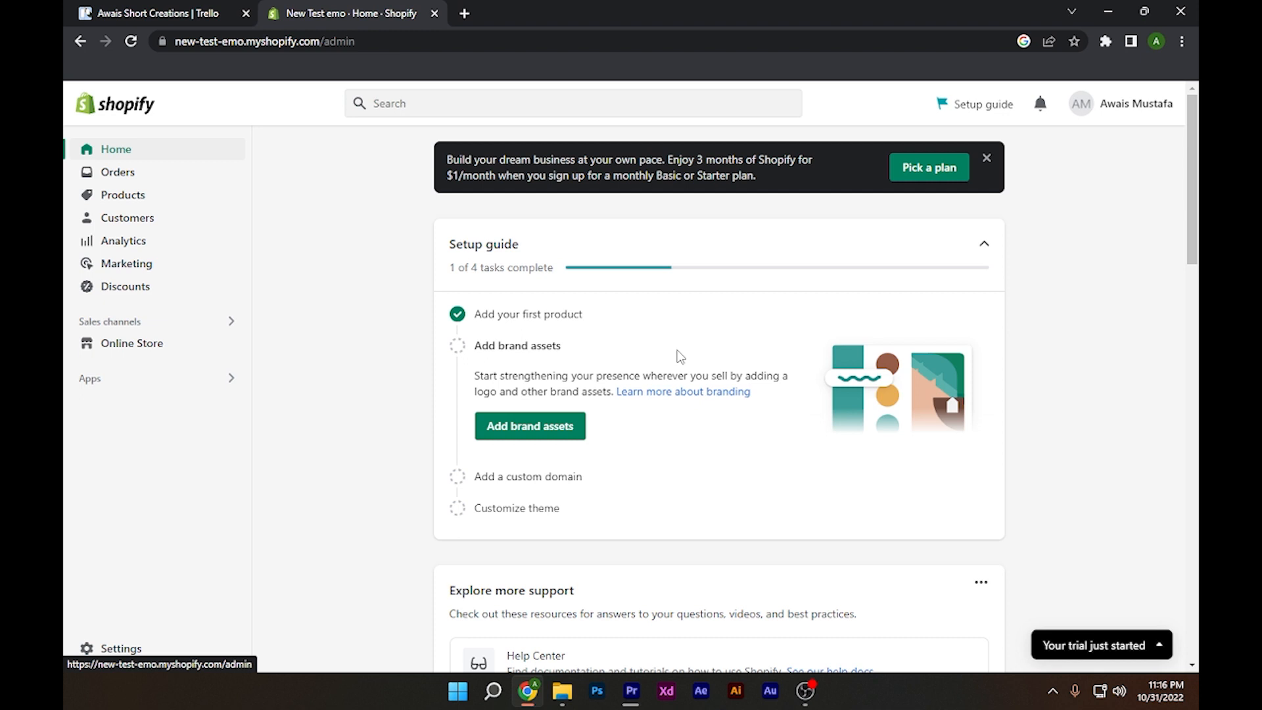
pyautogui.moveTo(667, 355)
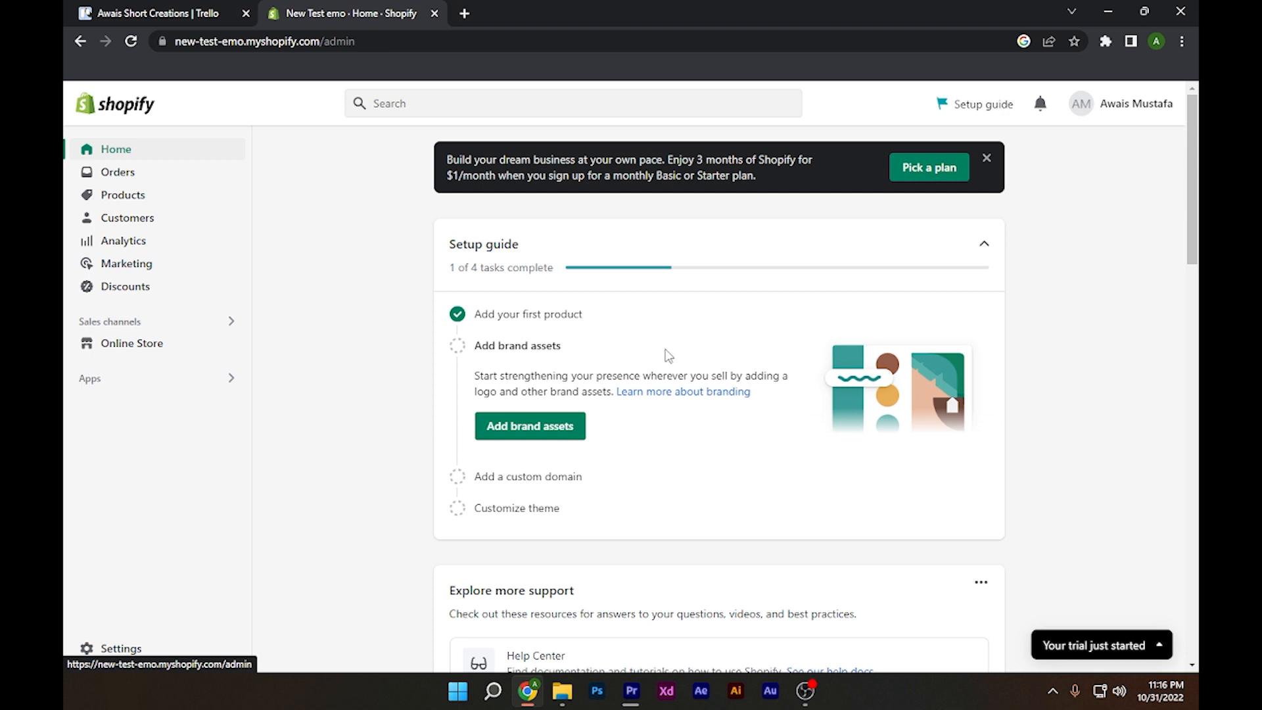
pyautogui.moveTo(158, 352)
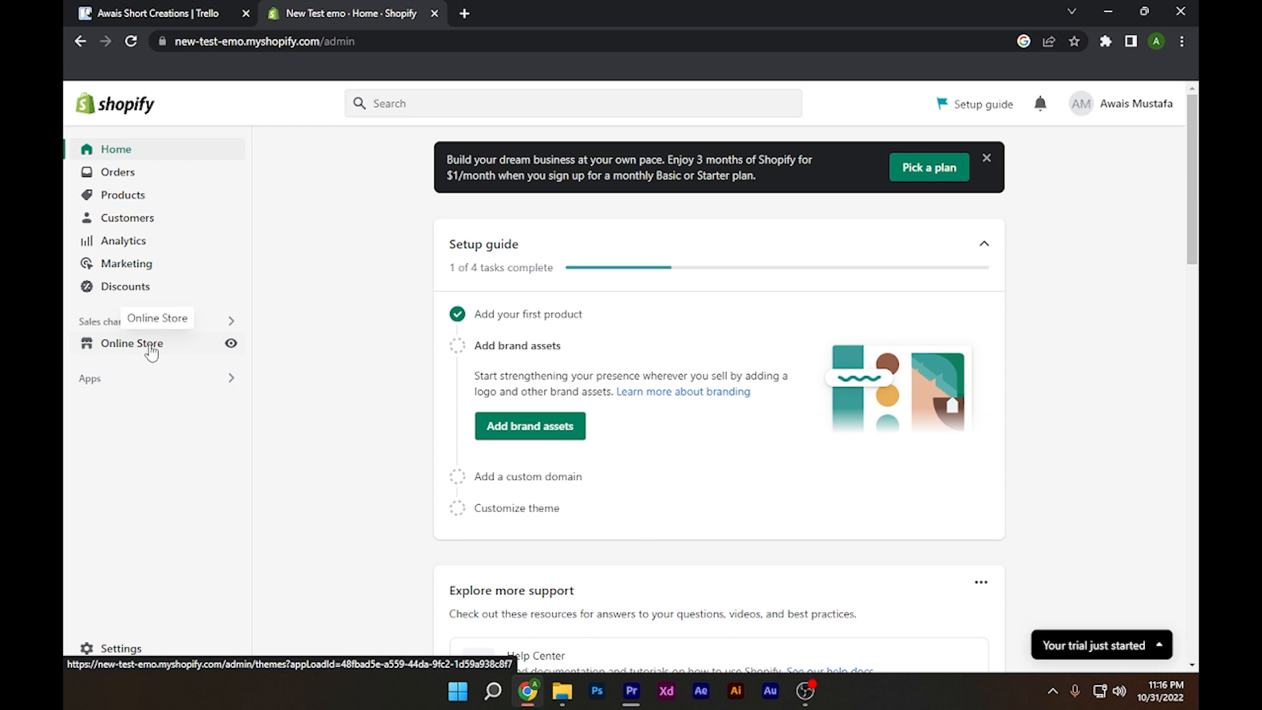
# Step: Reach the online store's Preferences page with its homepage title and meta description fields
pyautogui.click(132, 343)
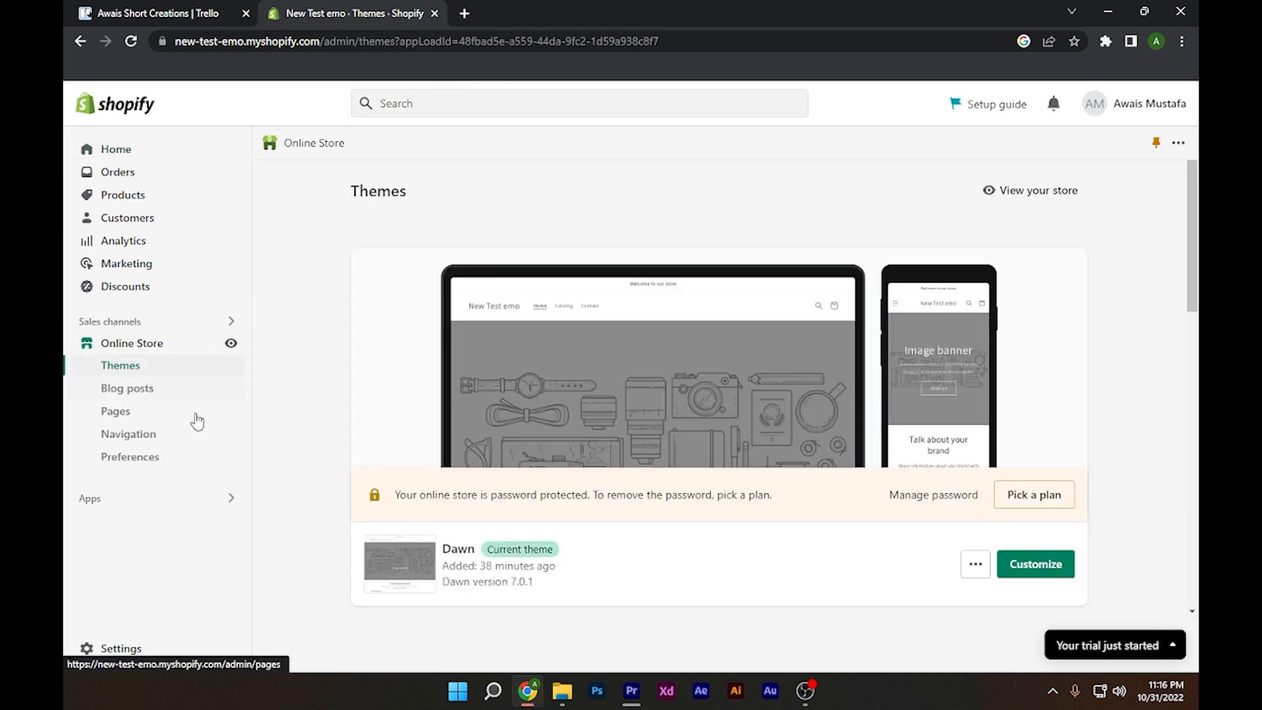
pyautogui.click(128, 457)
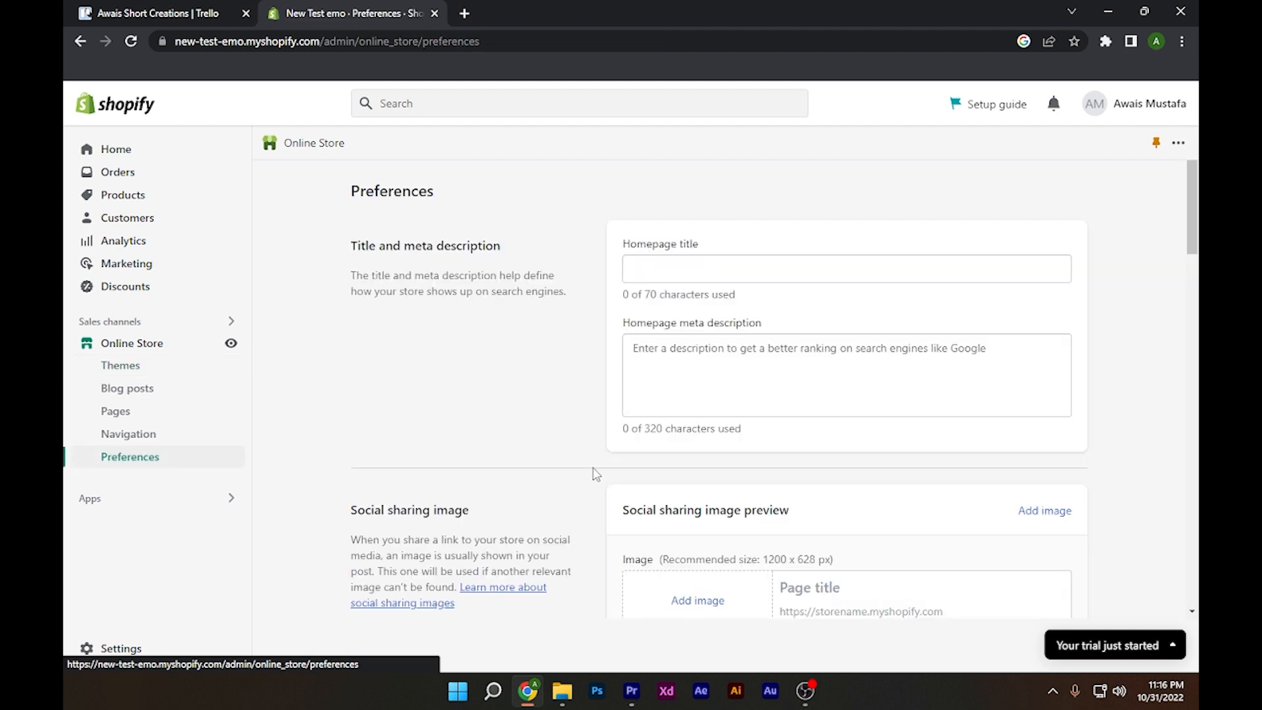
pyautogui.moveTo(568, 453)
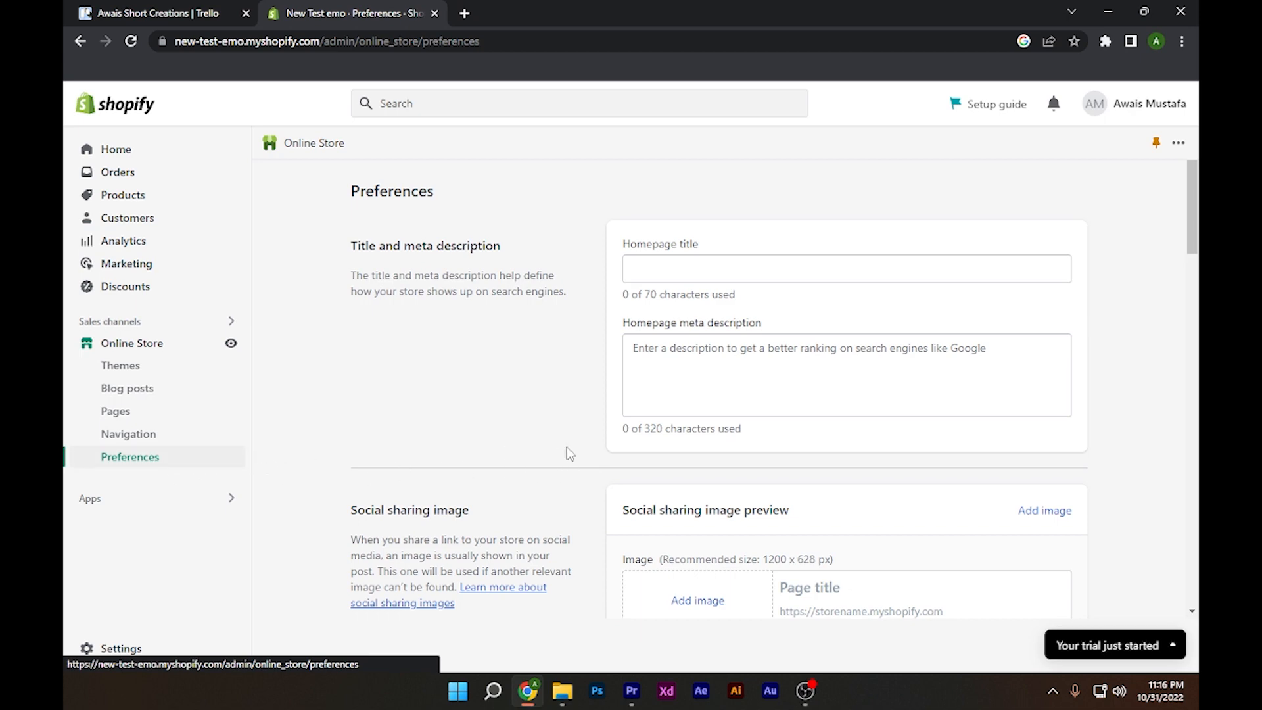
# Step: Scroll Preferences down to the Password protection section showing the set password and empty visitor message
pyautogui.scroll(-3)
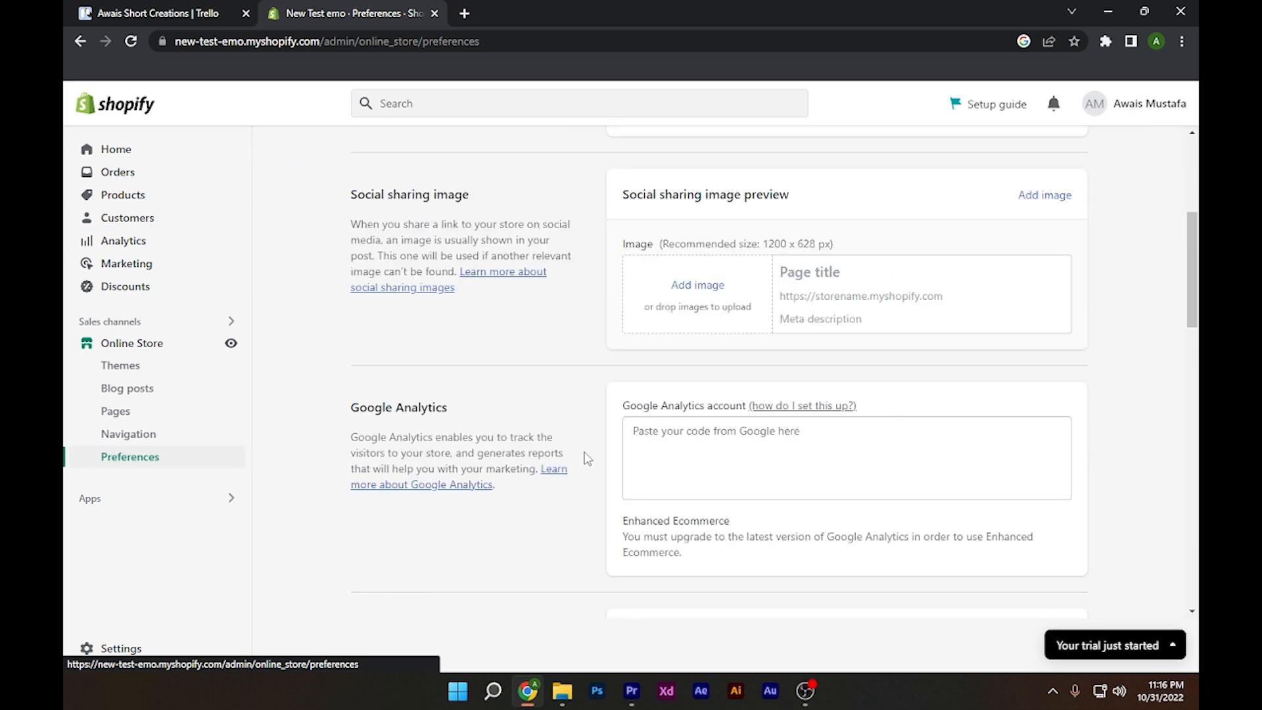
pyautogui.scroll(-3)
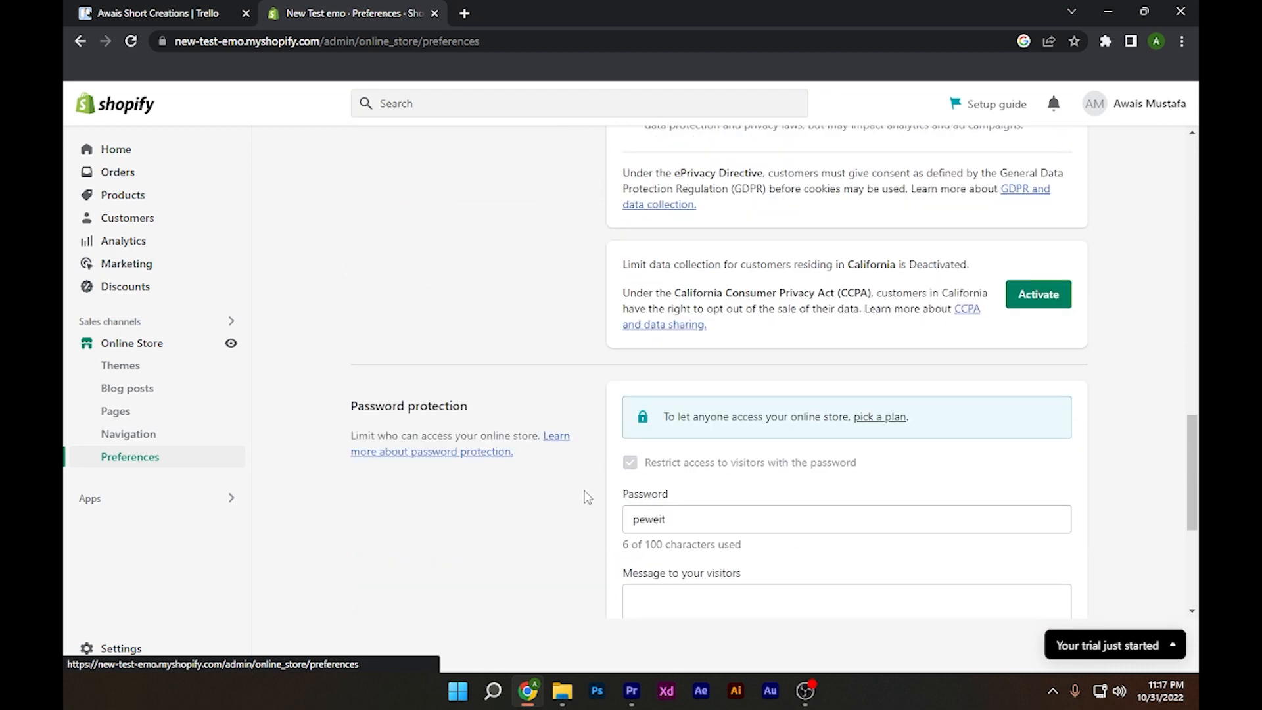
pyautogui.doubleClick(408, 405)
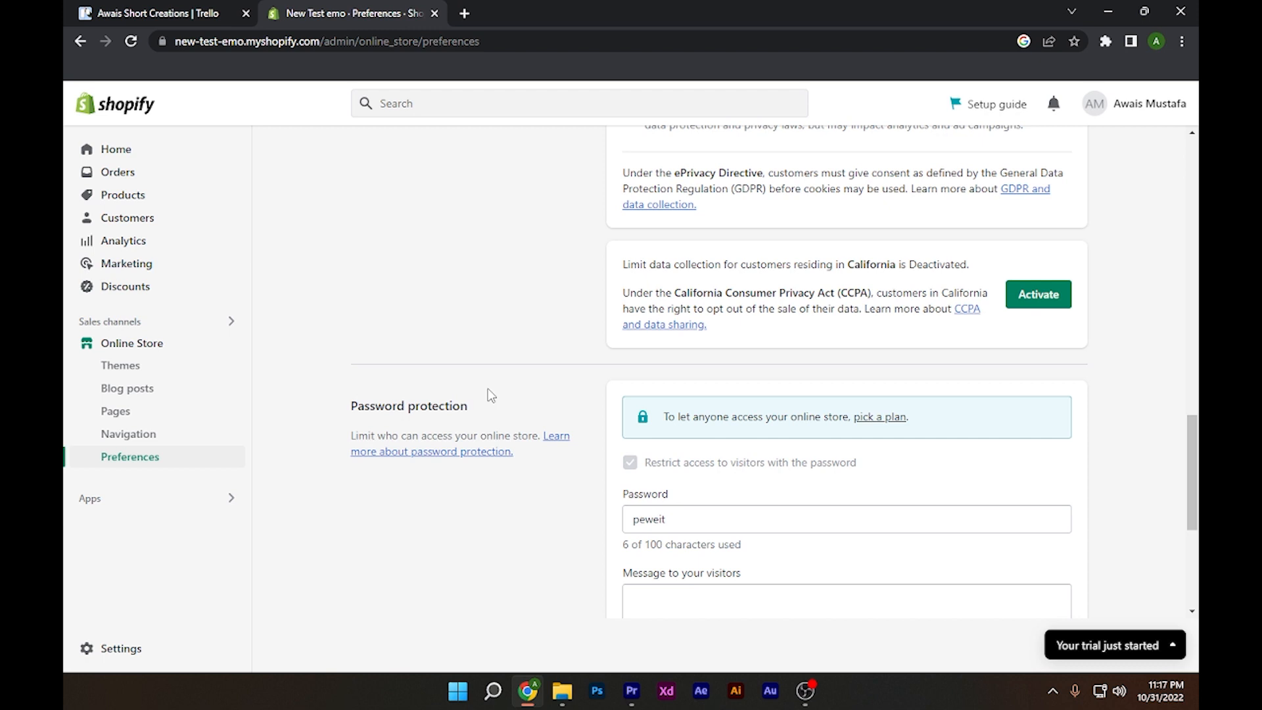
pyautogui.moveTo(518, 401)
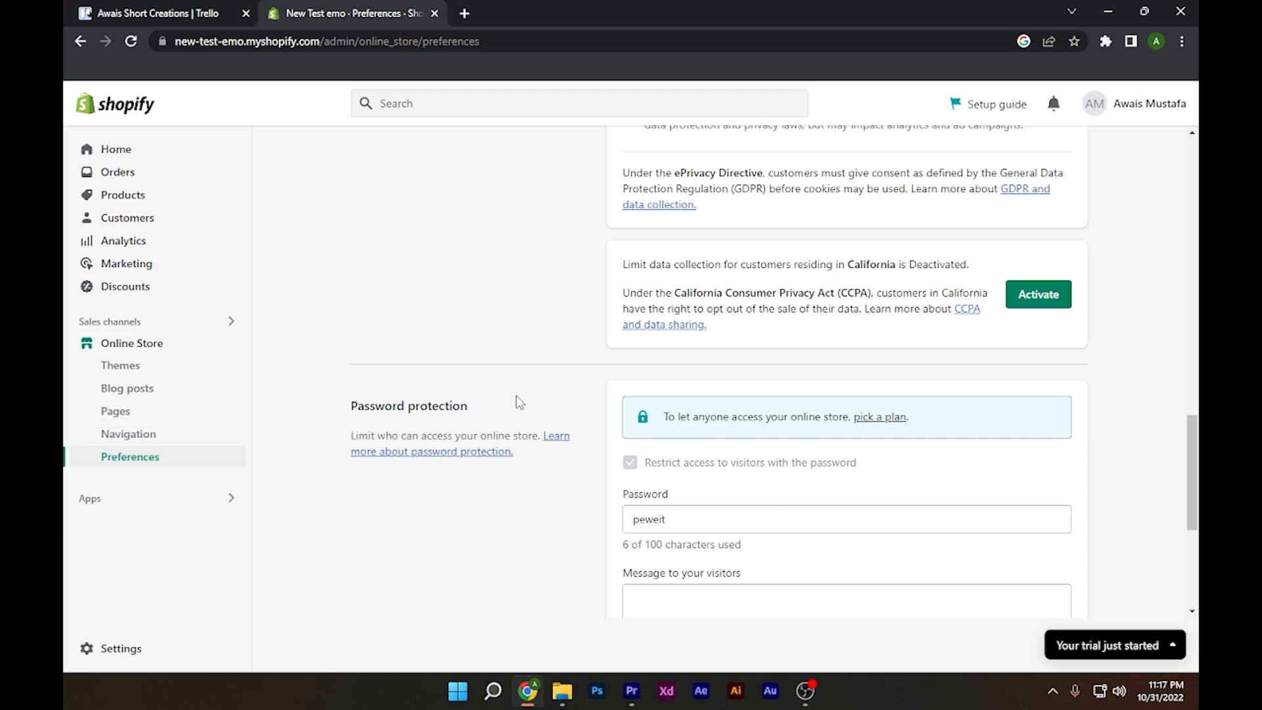
pyautogui.scroll(-3)
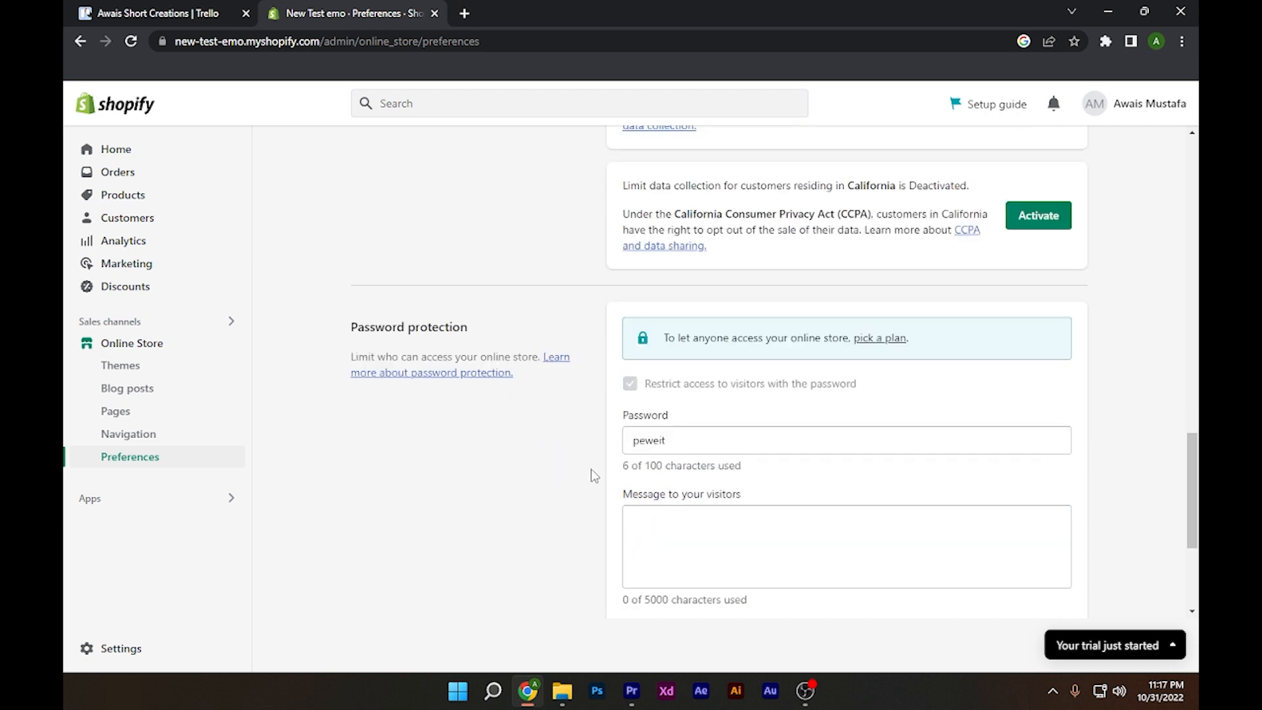
pyautogui.moveTo(593, 419)
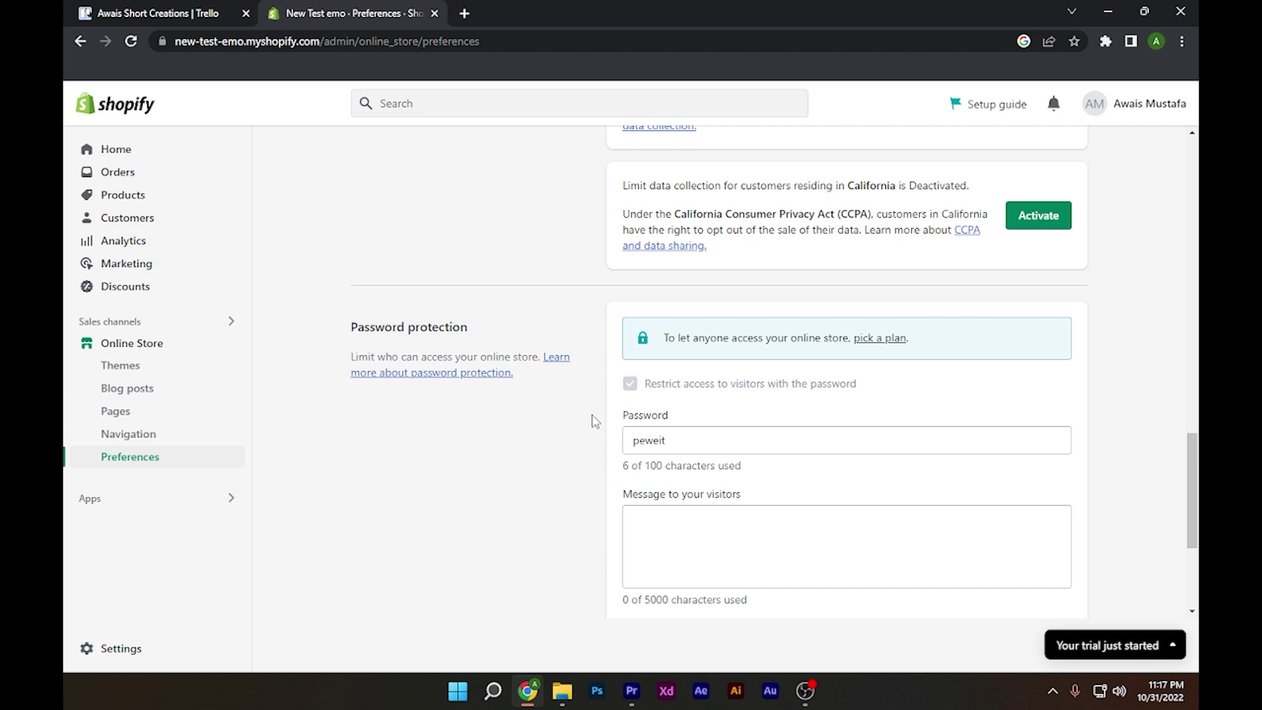
pyautogui.moveTo(531, 469)
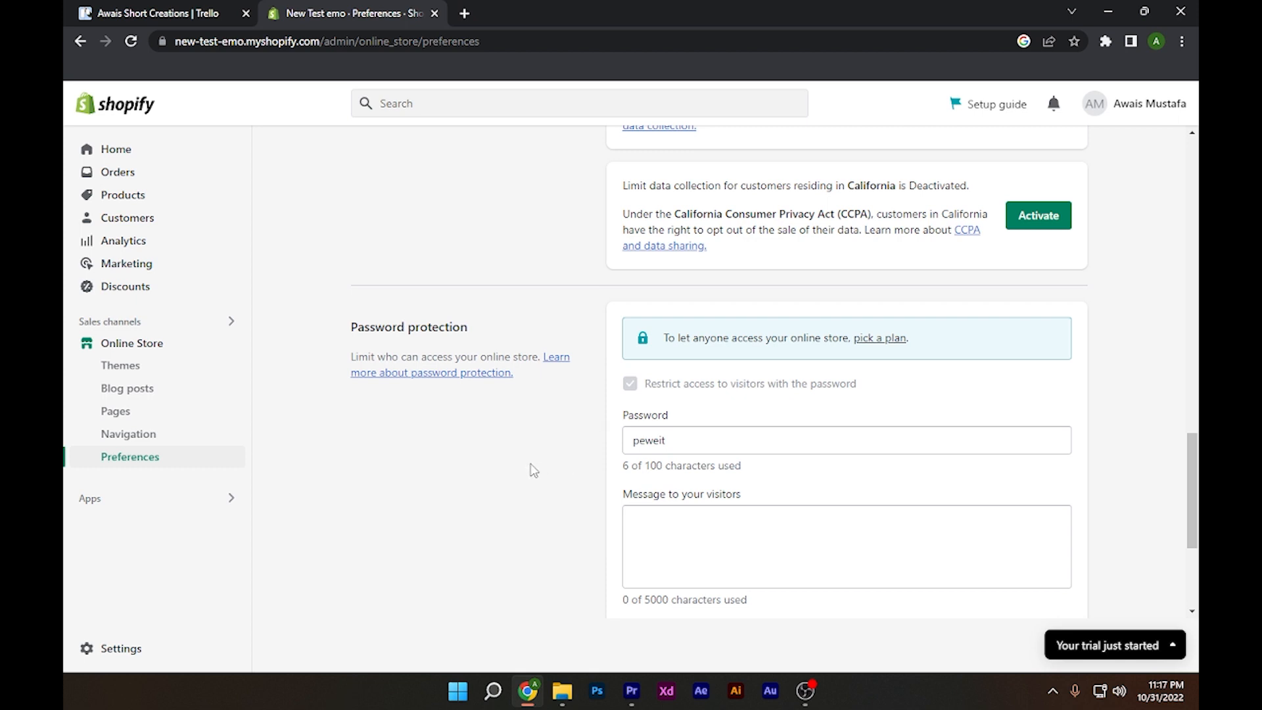